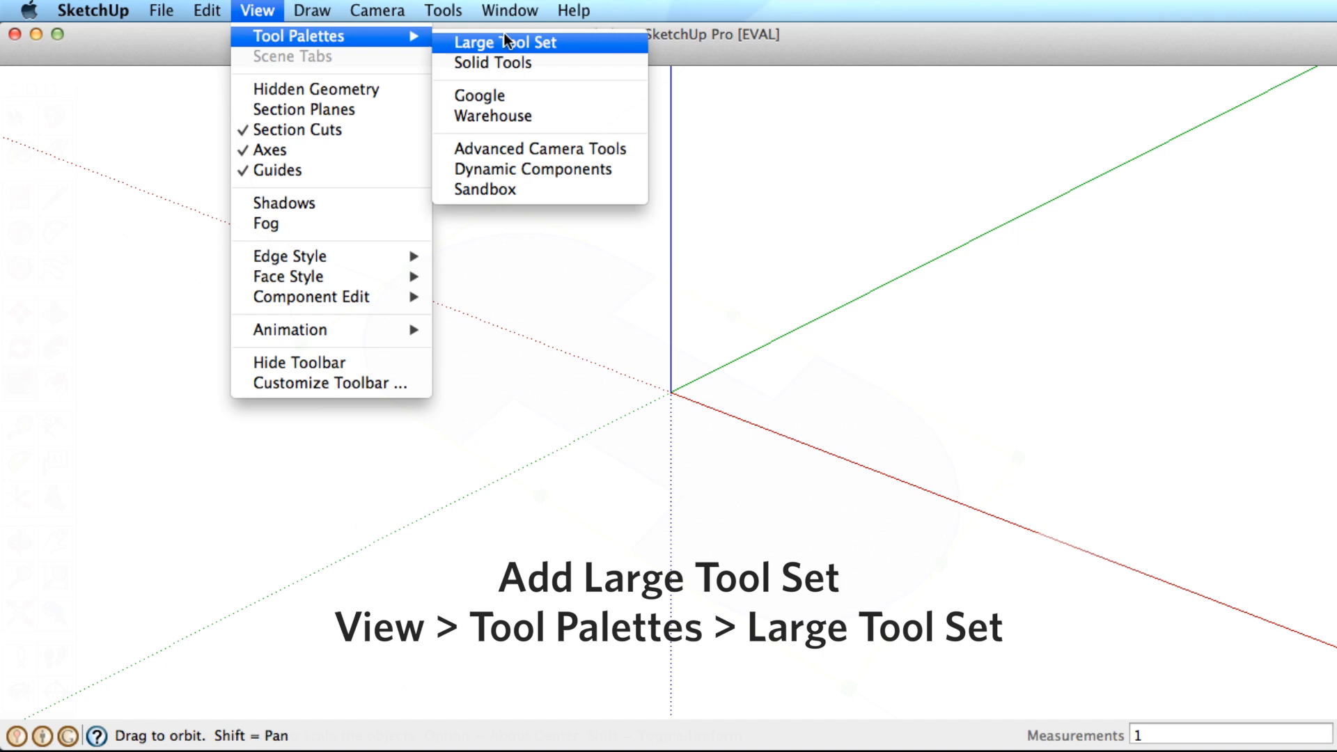
Turn on the Large Tool Set palette under View > Tool Palettes.
{"action": "left_click", "coordinate": [509, 41]}
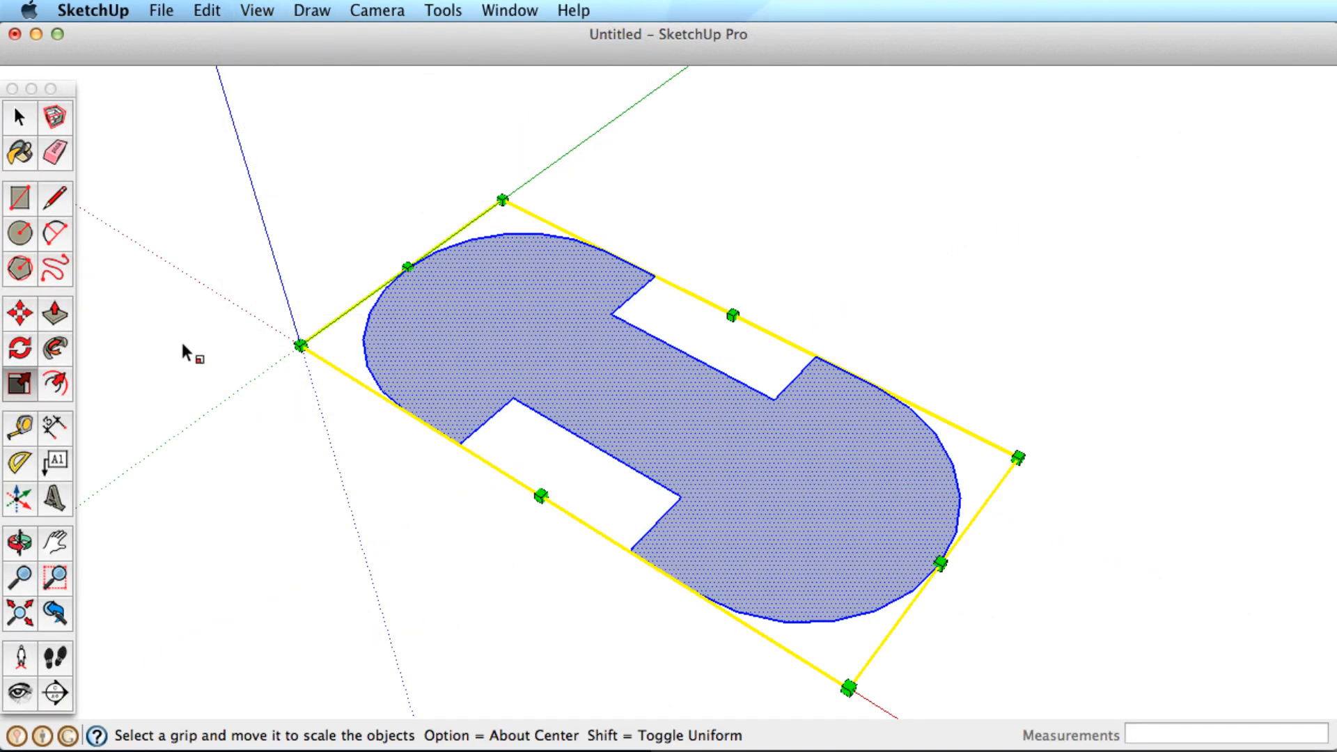
{"action": "mouse_move", "coordinate": [1017, 458]}
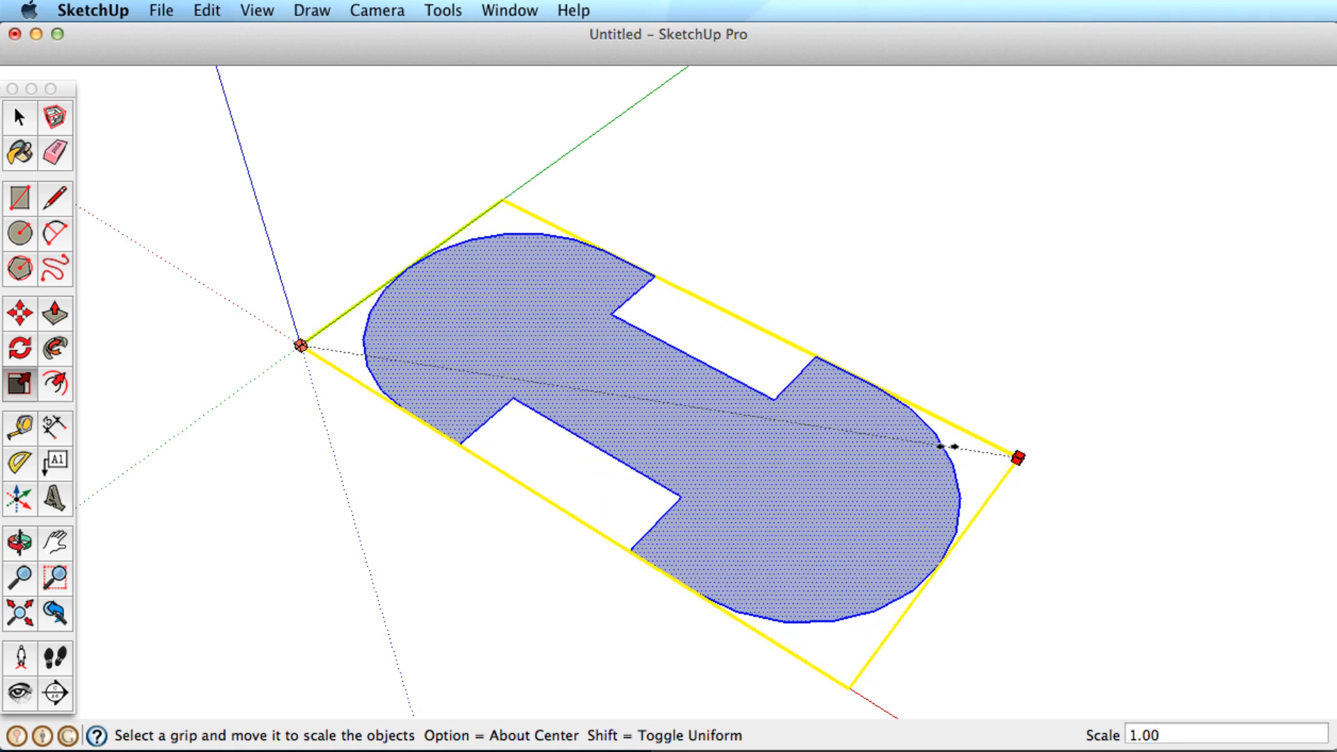
{"action": "mouse_move", "coordinate": [938, 567]}
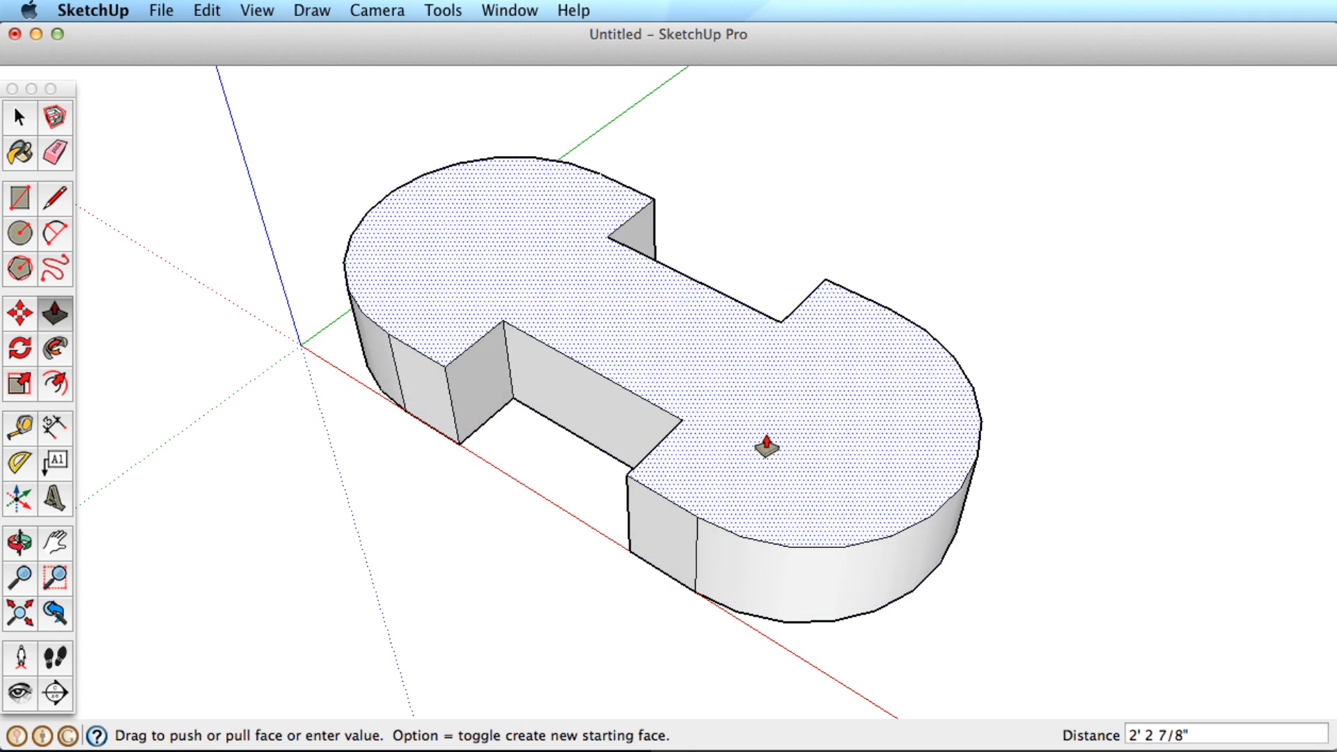
Select the whole slotted solid and activate Scale to show its 3D grips.
{"action": "left_click", "coordinate": [19, 115]}
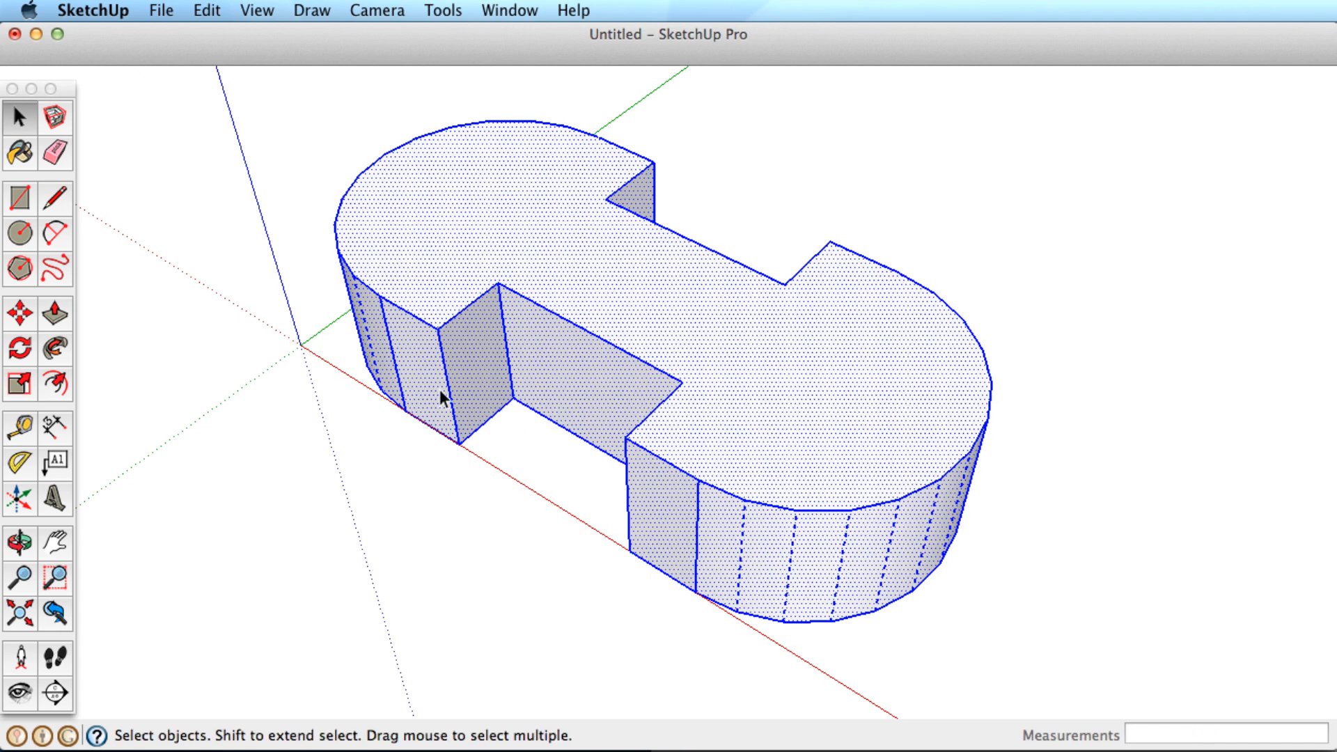
{"action": "left_click", "coordinate": [18, 384]}
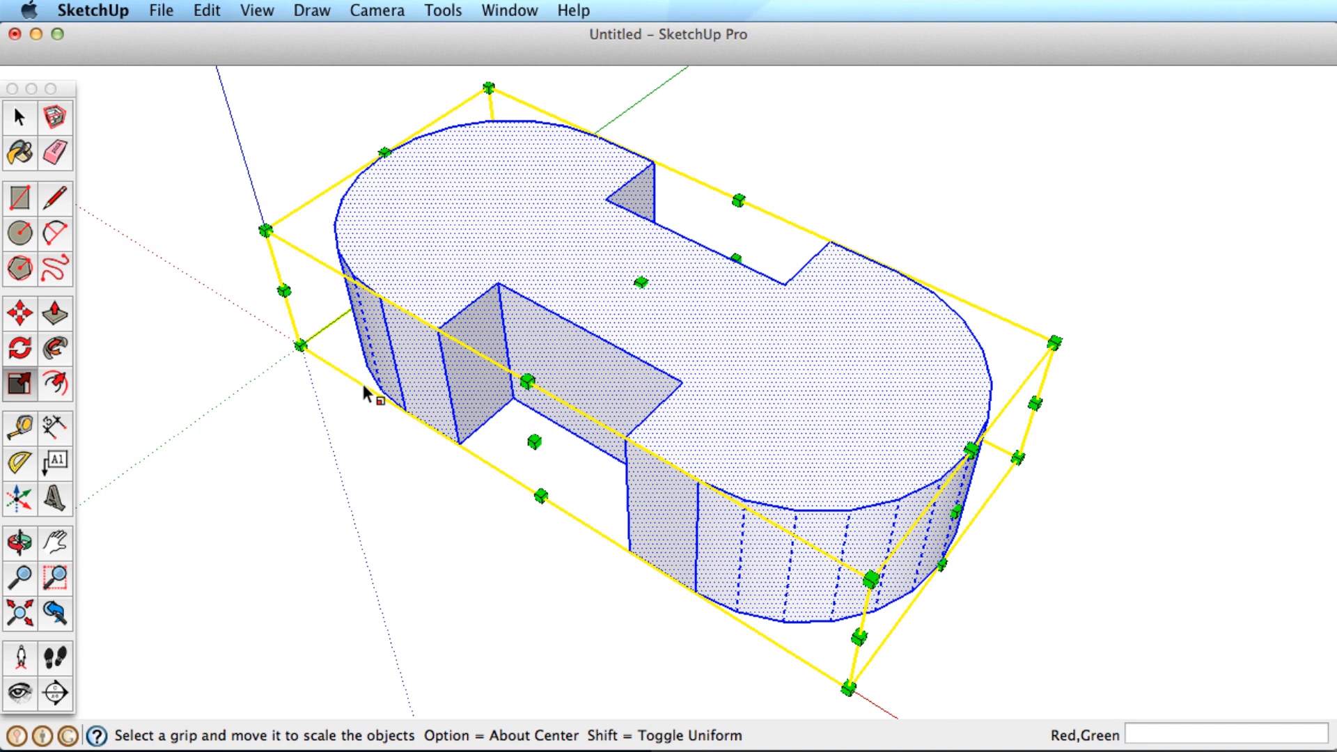
{"action": "mouse_move", "coordinate": [1064, 326]}
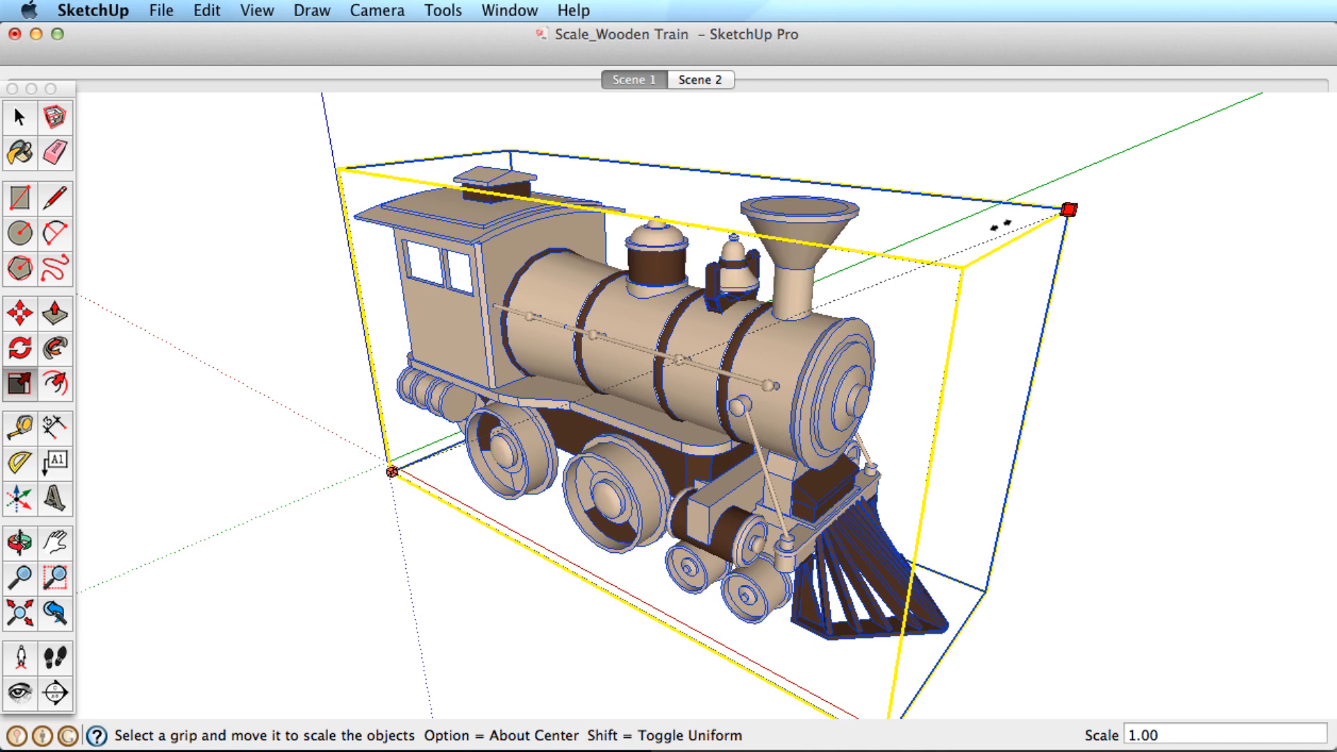
{"action": "mouse_move", "coordinate": [714, 207]}
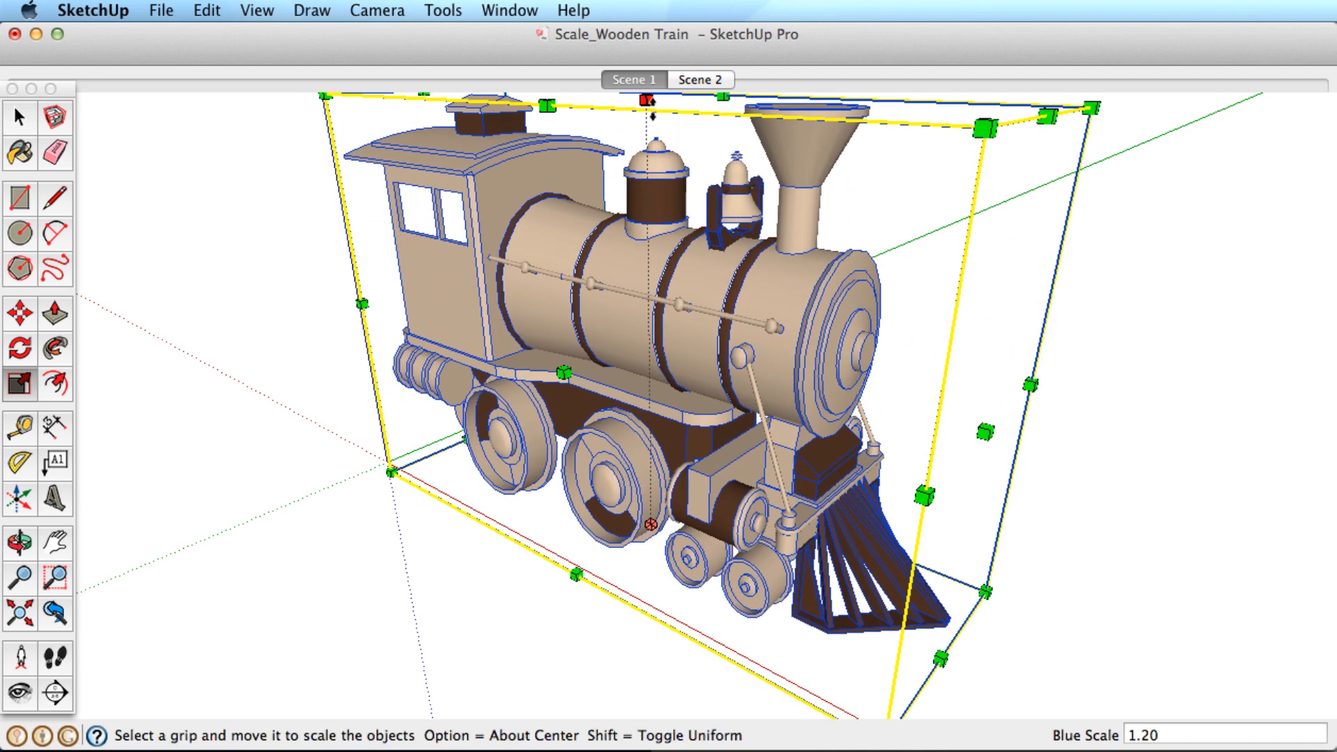
Stretch the train along the blue axis to 1.20 and begin reshaping the smokestack cap.
{"action": "left_click", "coordinate": [700, 79]}
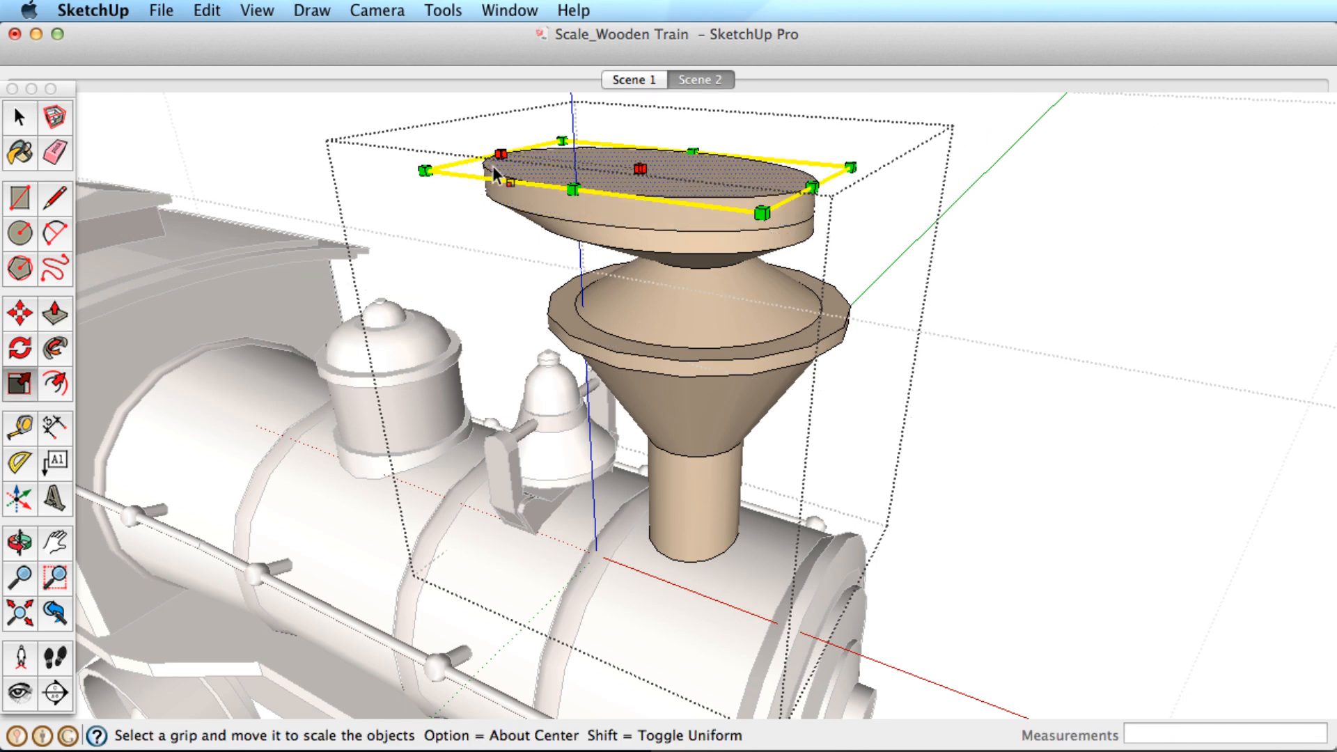
{"action": "left_click", "coordinate": [731, 80]}
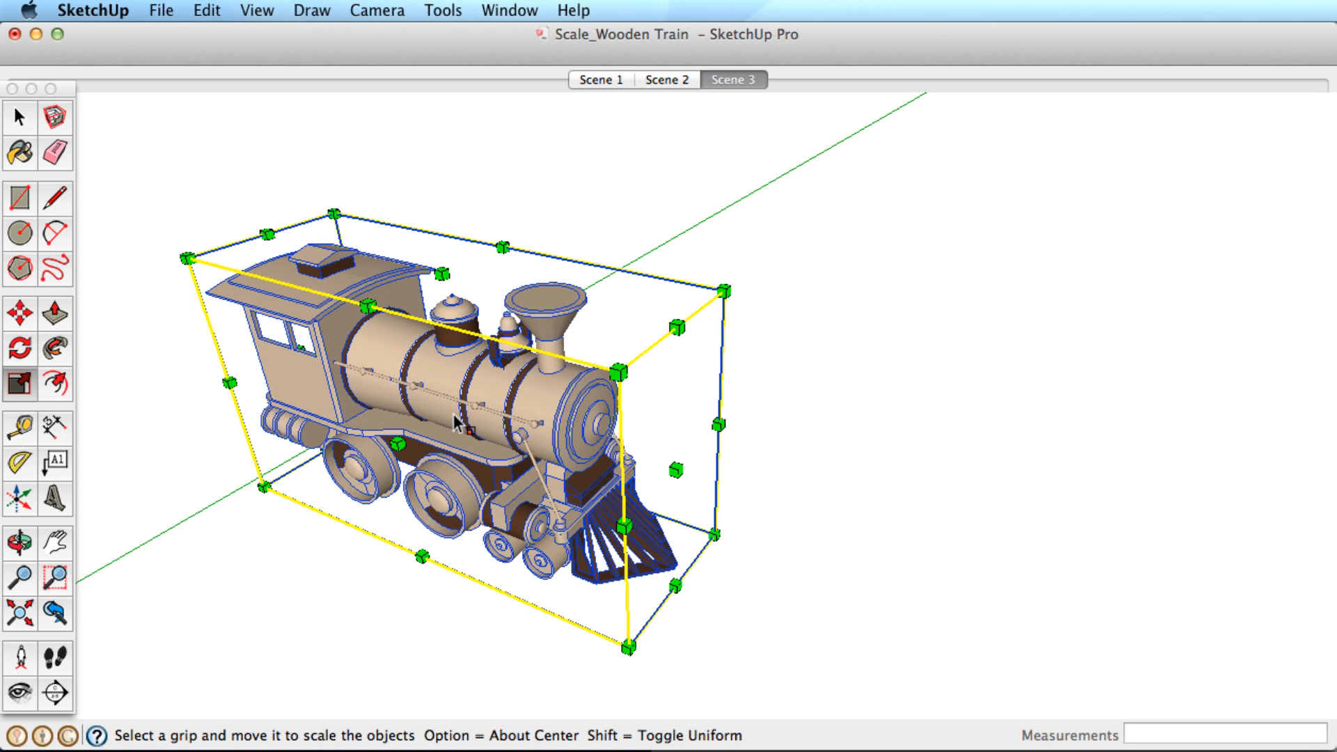
{"action": "mouse_move", "coordinate": [723, 294]}
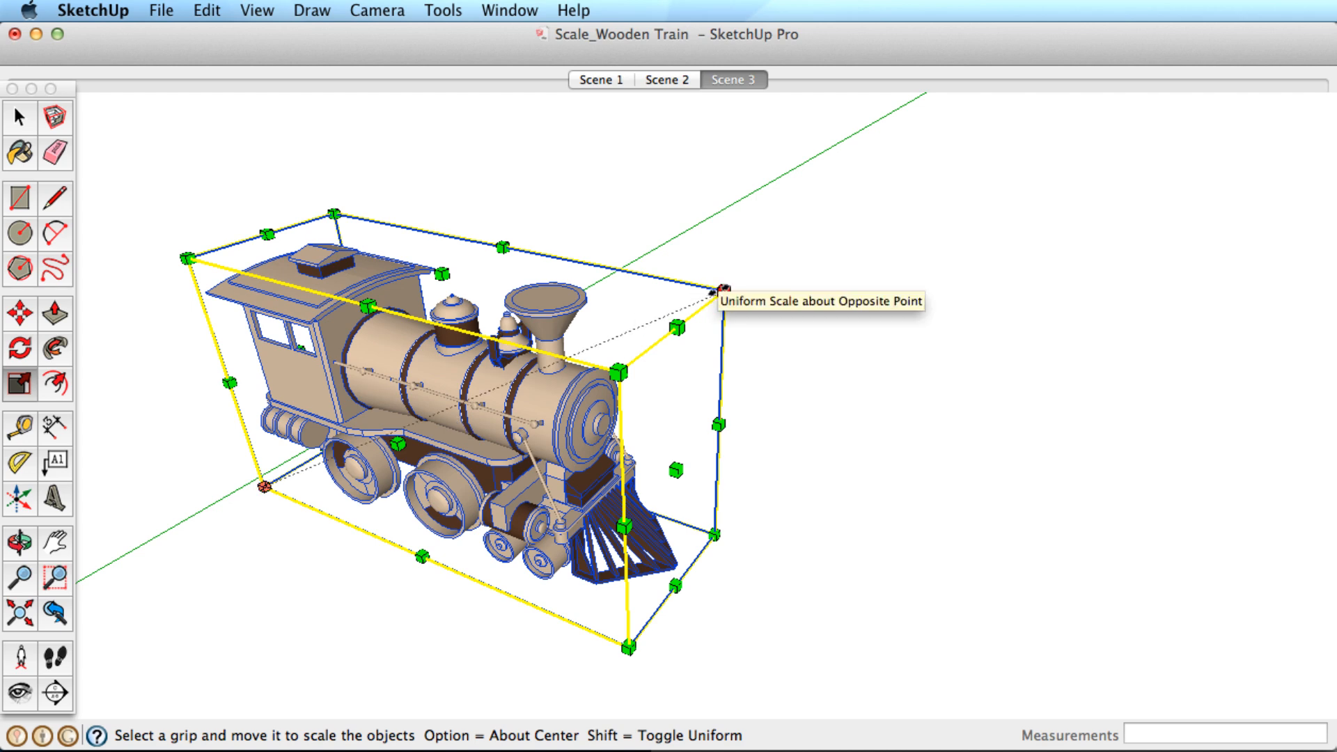
Uniformly scale the tiny and middle-sized train copies from corner grips with exact factors.
{"action": "left_click", "coordinate": [718, 290]}
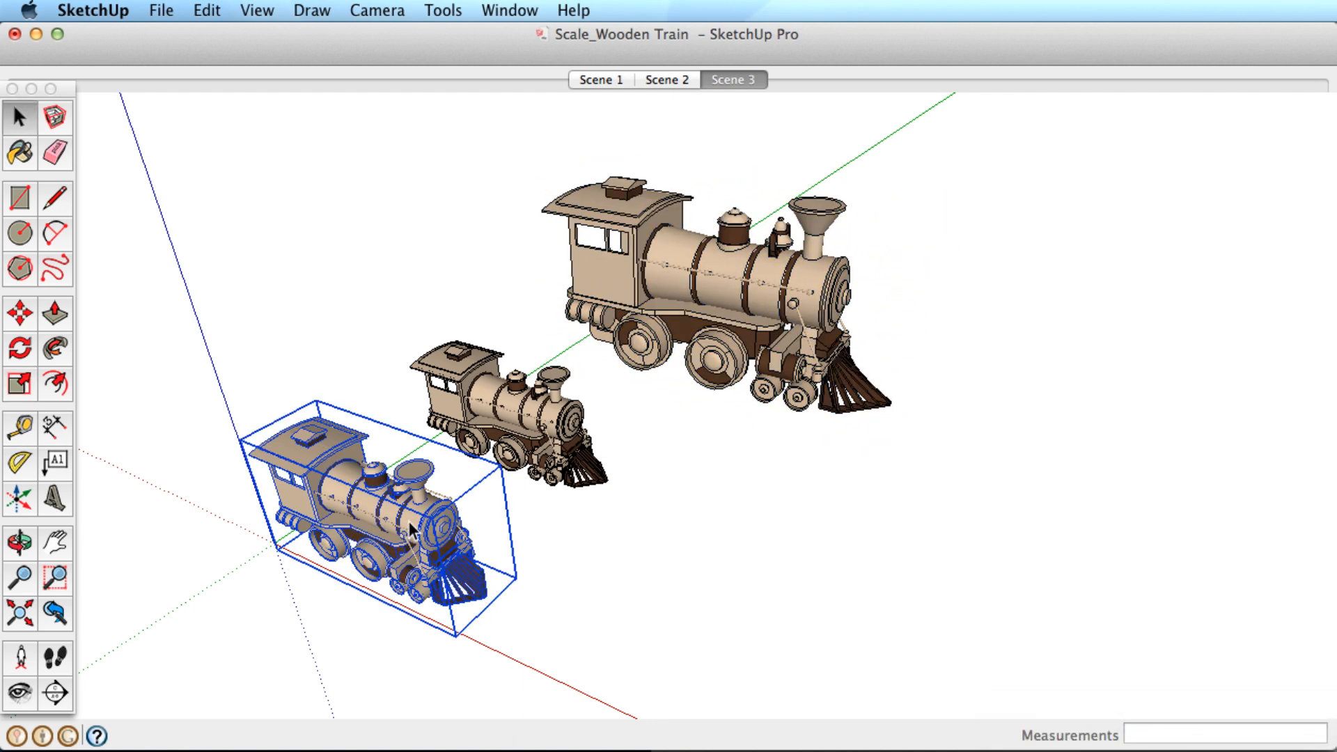
{"action": "left_click", "coordinate": [19, 384]}
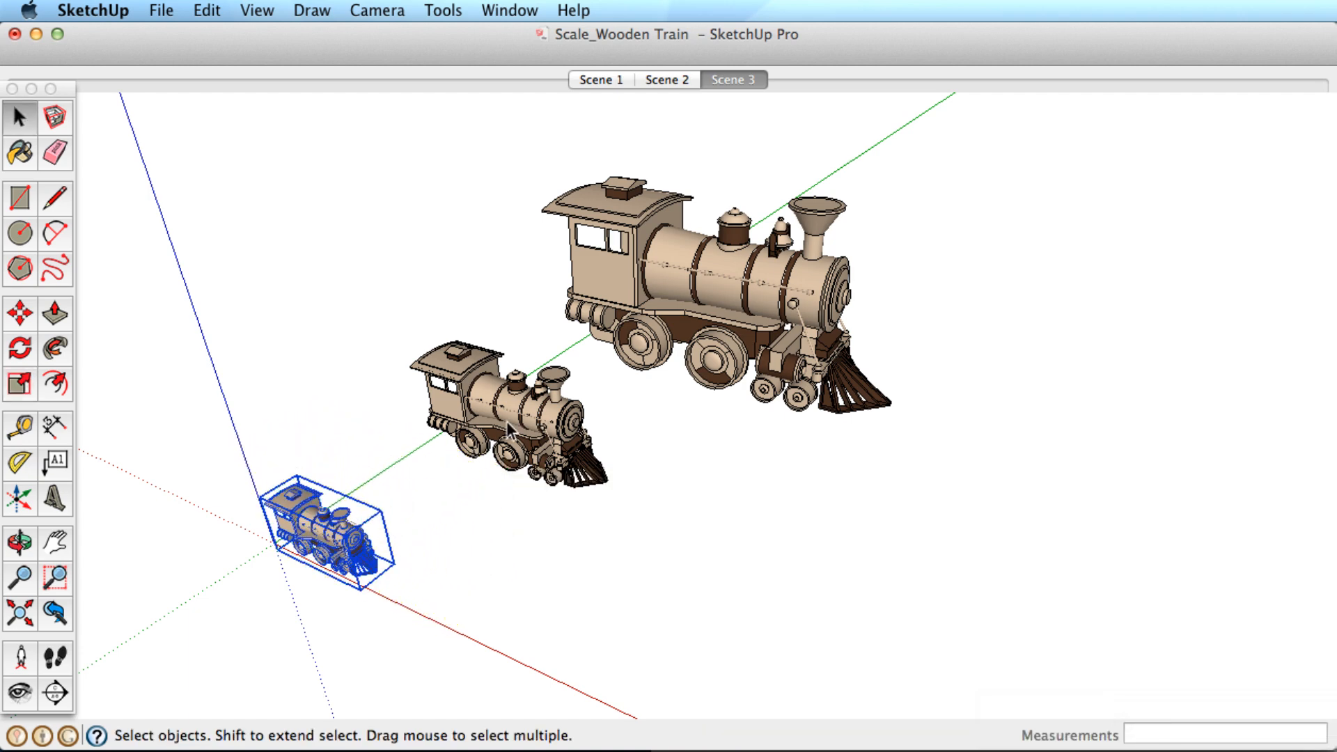
{"action": "left_click", "coordinate": [18, 384]}
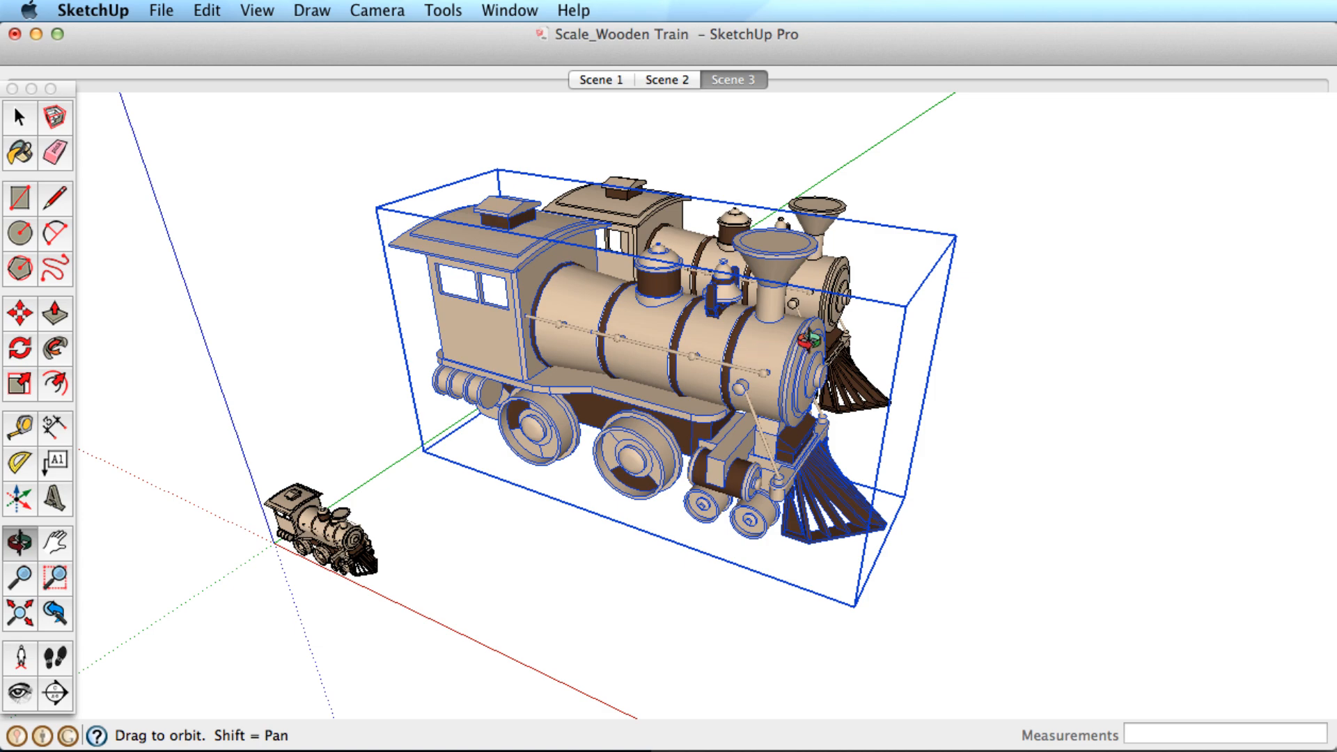
{"action": "left_click", "coordinate": [766, 79]}
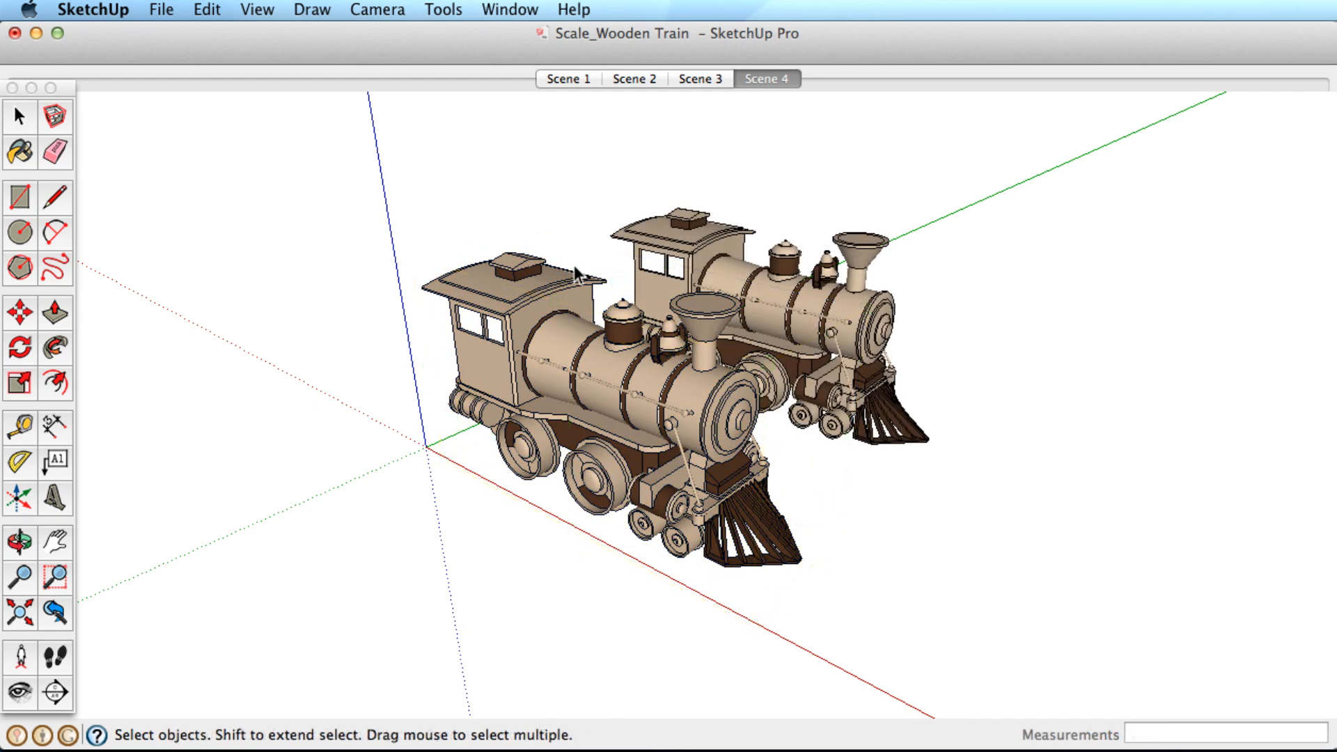
Select the nearer train in Scene 4 and activate the Scale tool.
{"action": "left_click", "coordinate": [588, 405]}
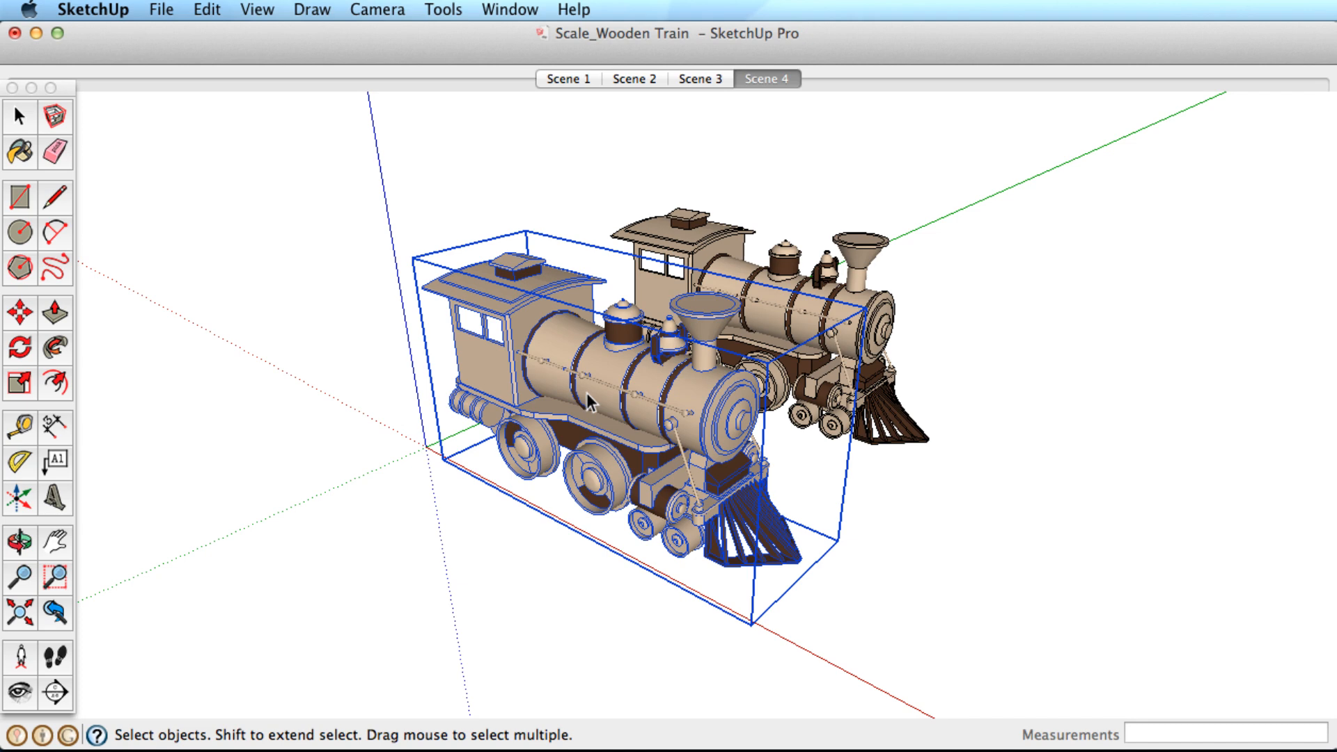
{"action": "left_click", "coordinate": [20, 385]}
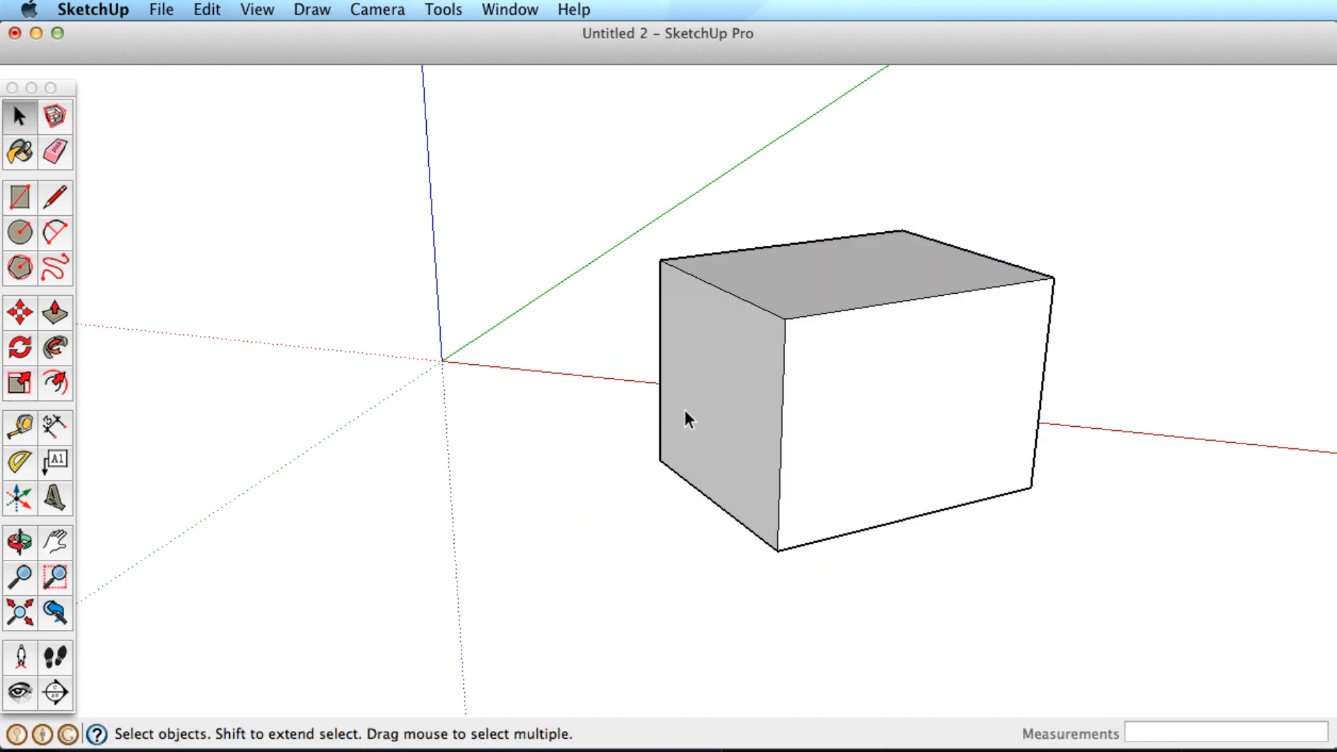
{"action": "mouse_move", "coordinate": [699, 371]}
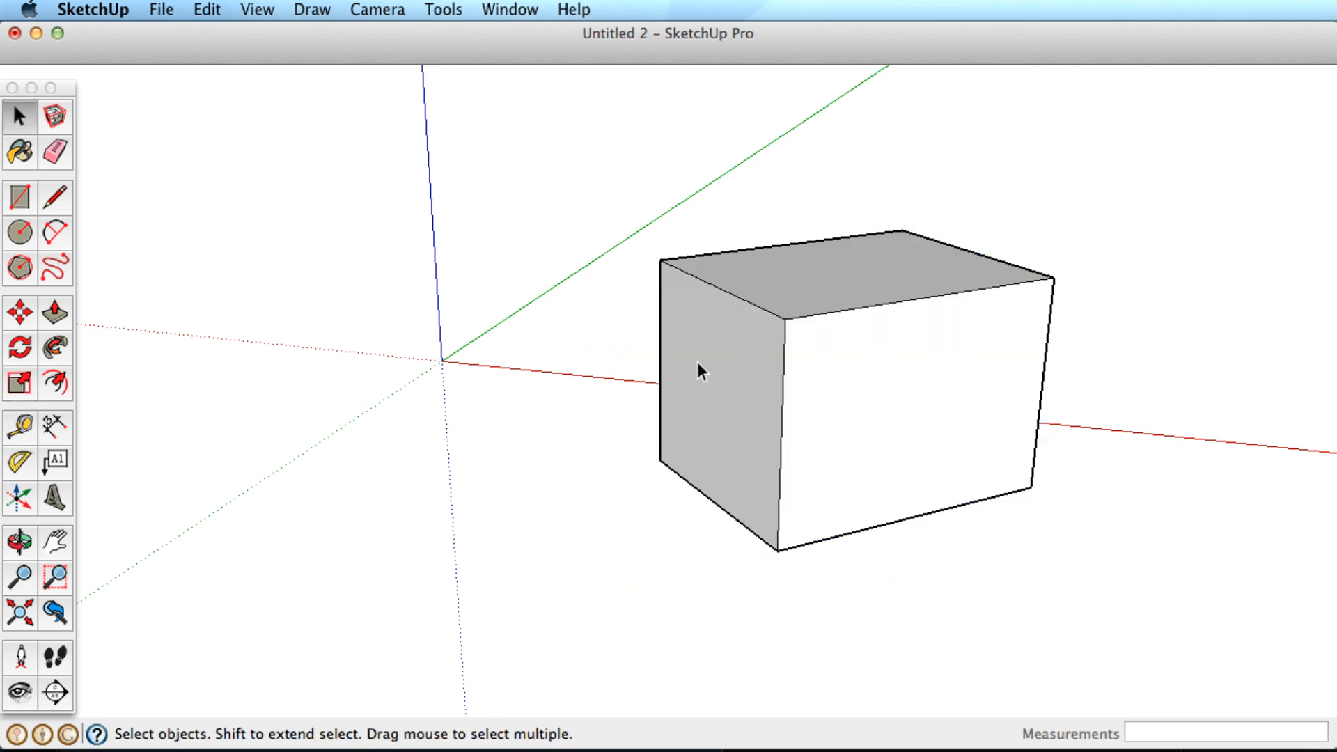
Align the axes to the box's left face, then select the box and scale it.
{"action": "right_click", "coordinate": [699, 372]}
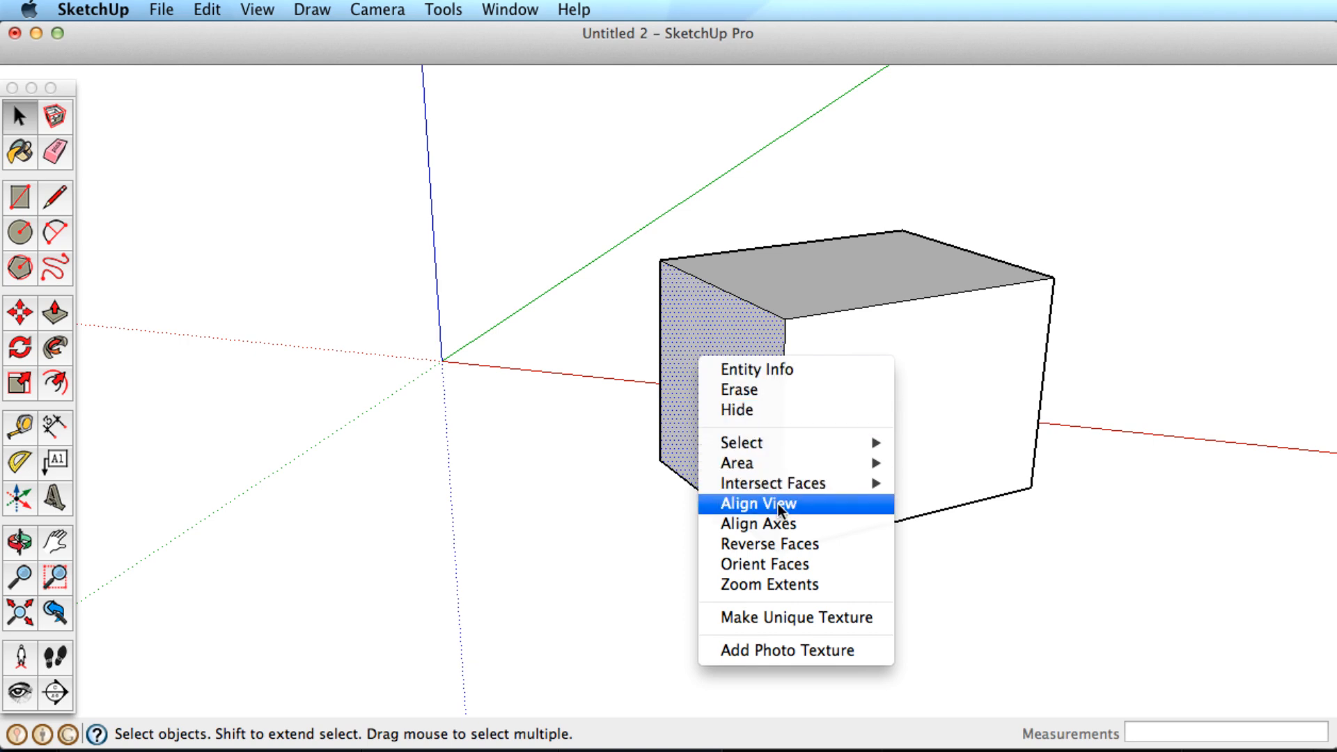
{"action": "left_click", "coordinate": [755, 502]}
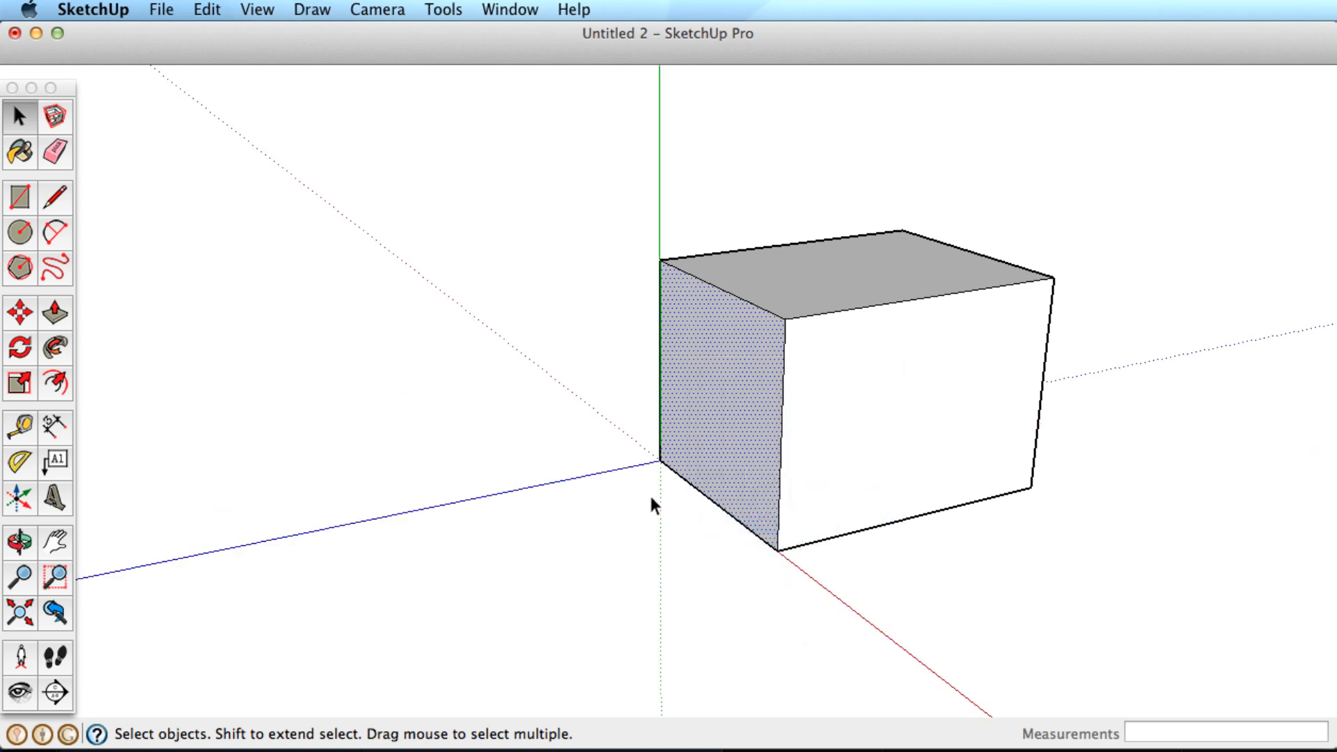
{"action": "left_click", "coordinate": [704, 410]}
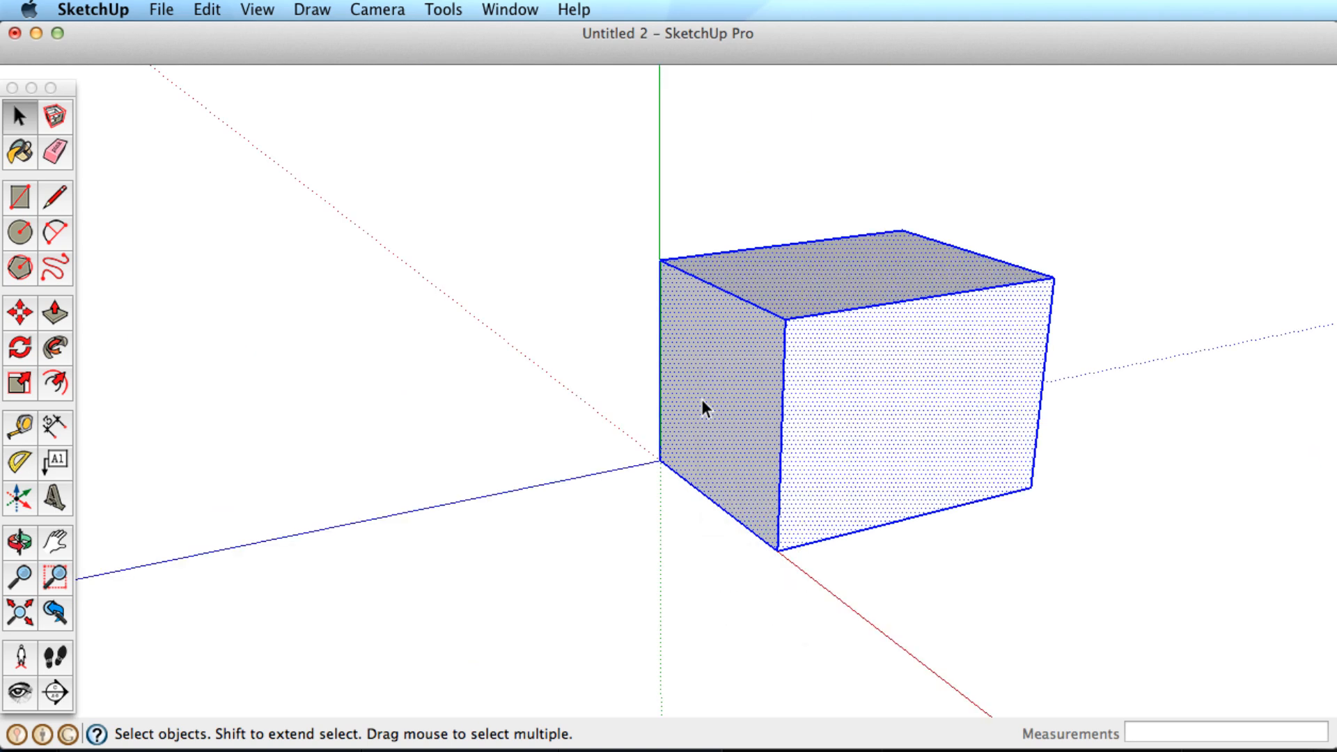
{"action": "left_click", "coordinate": [19, 383]}
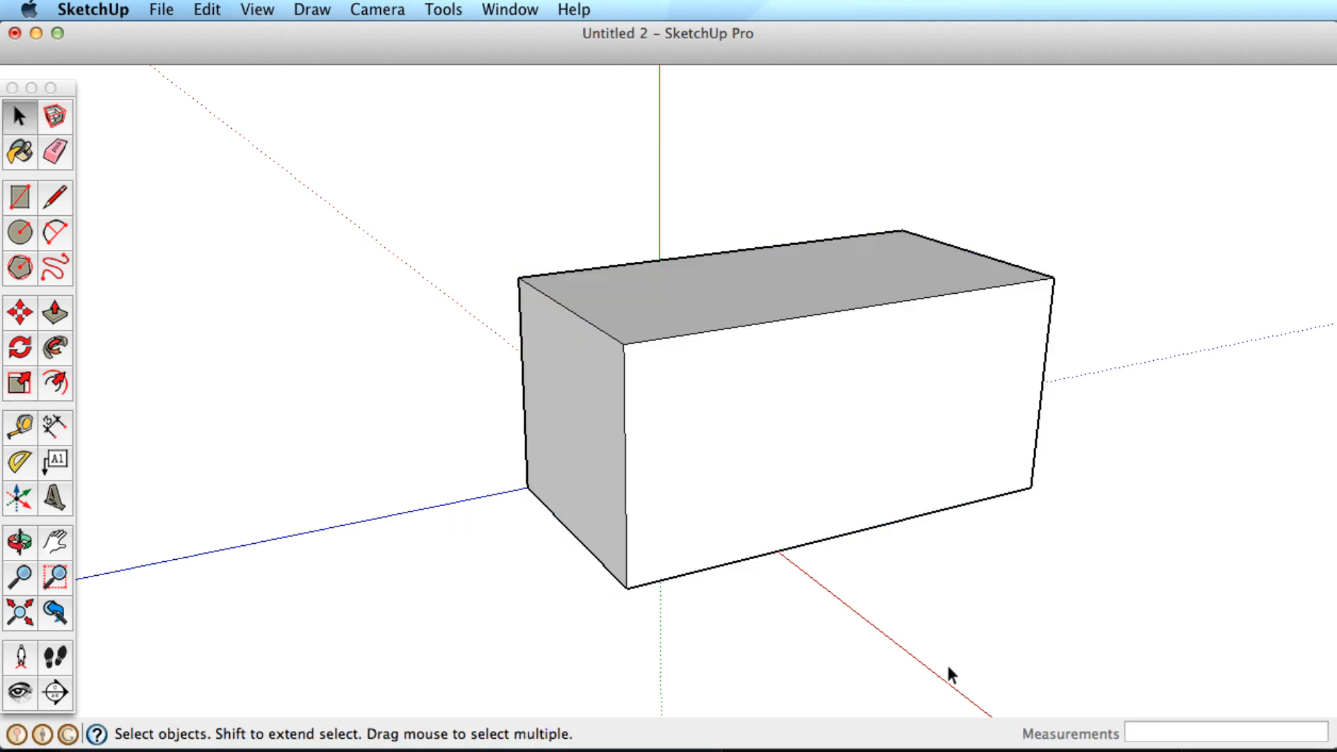
Reset the drawing axes from the axes' right-click menu.
{"action": "right_click", "coordinate": [953, 675]}
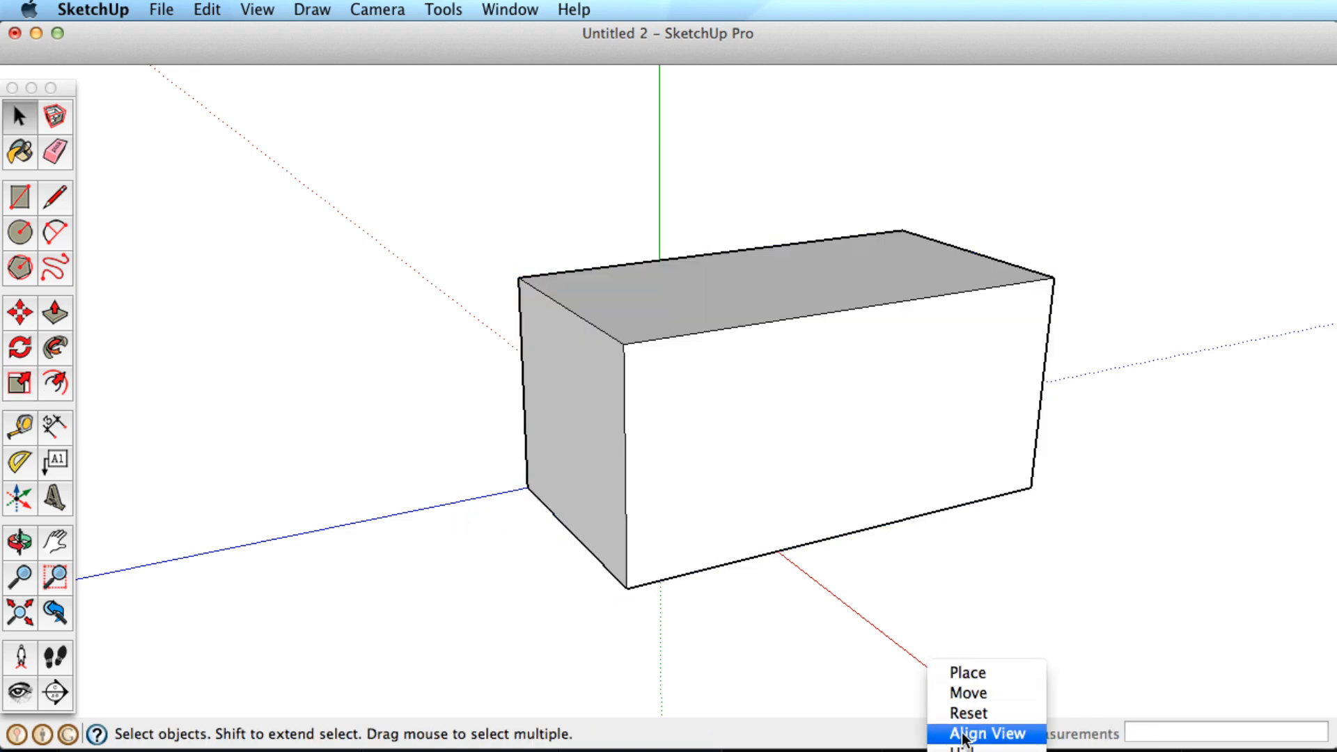
{"action": "left_click", "coordinate": [986, 733]}
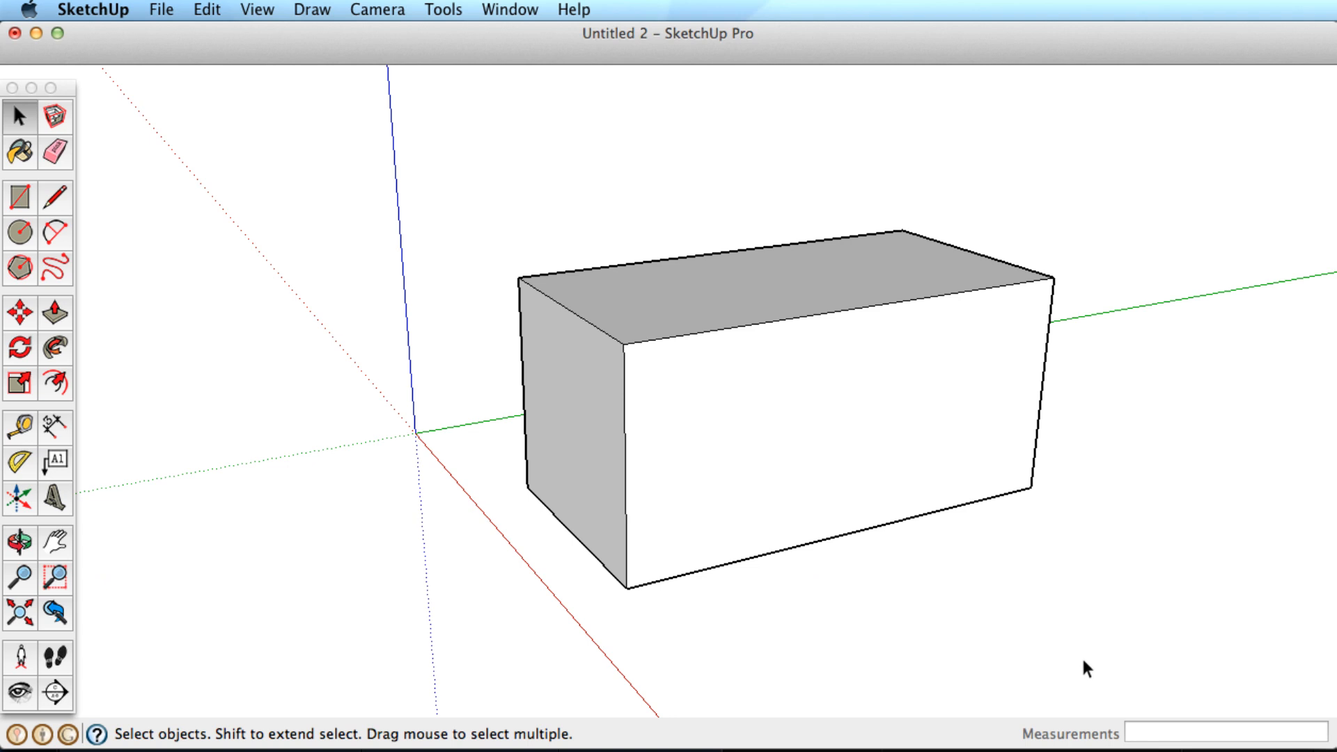